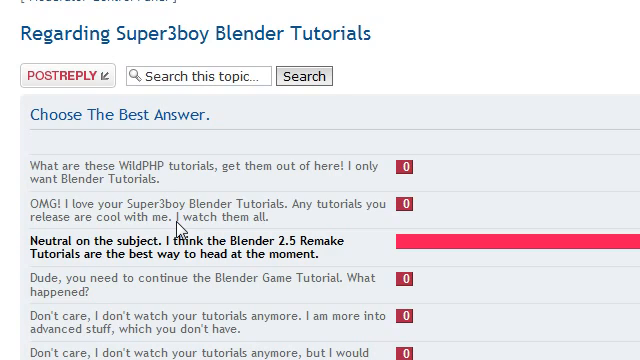
scroll(down, 3)
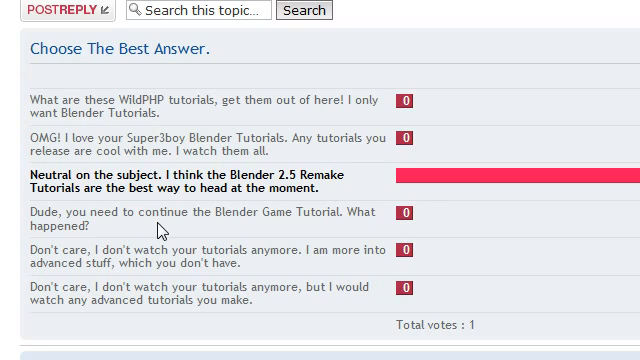
mouse_move(185, 253)
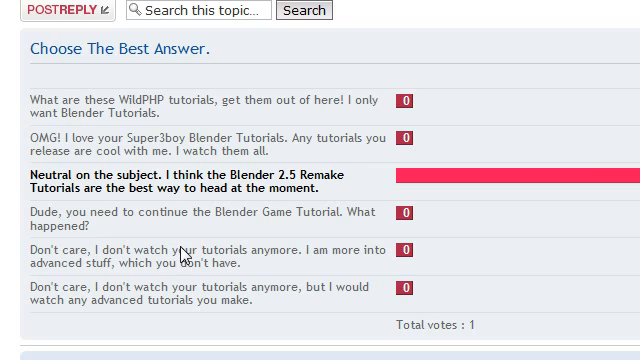